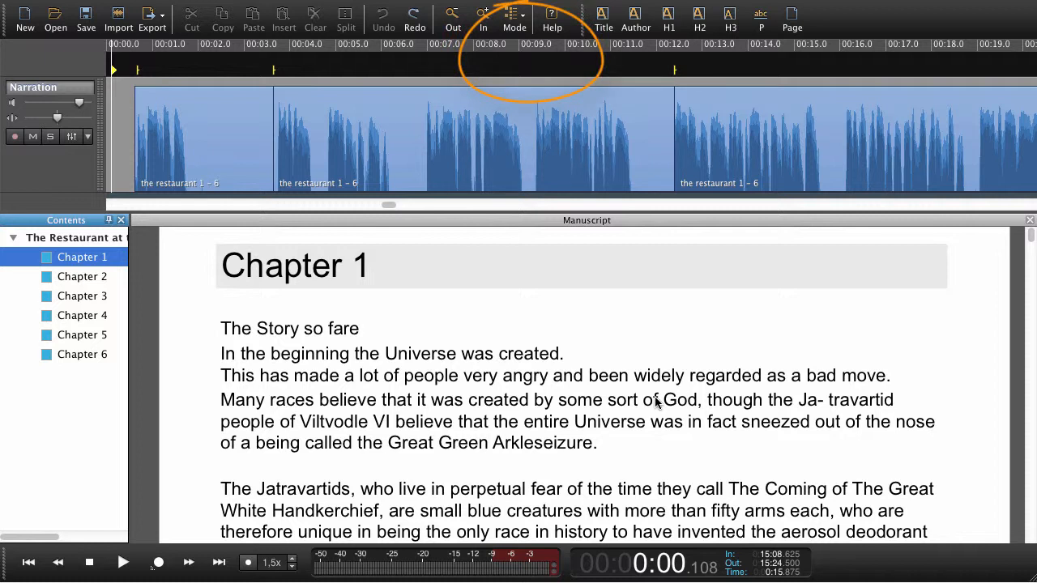
Open the Mode menu showing the All, Branch and Leaf display options.
left_click(514, 15)
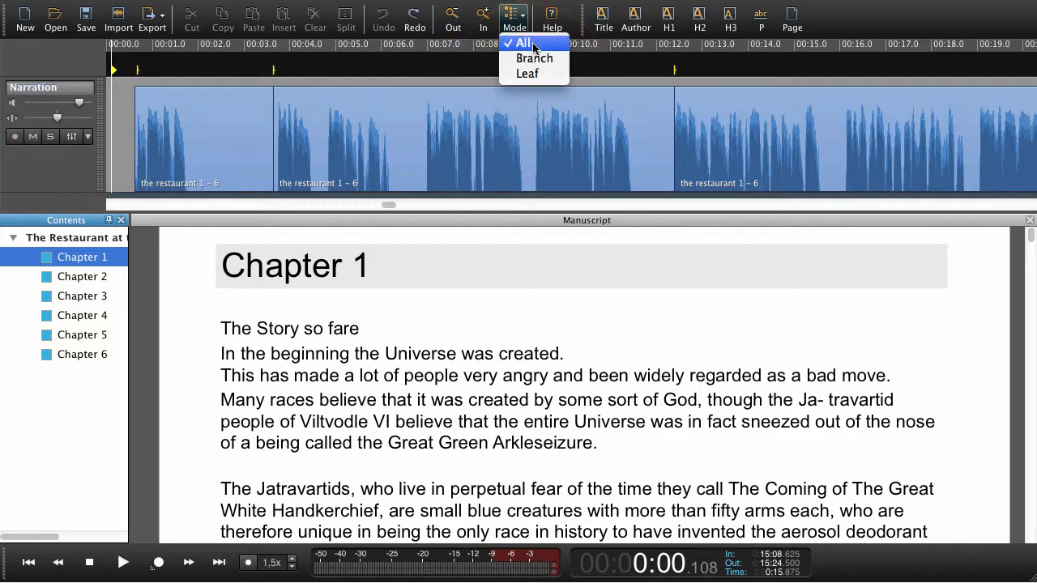
mouse_move(527, 73)
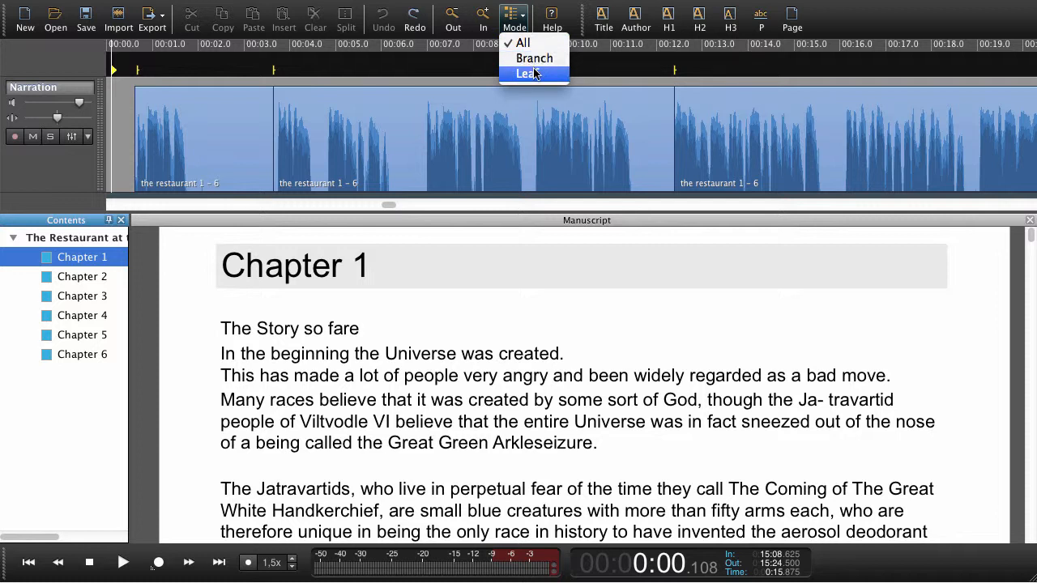
mouse_move(525, 42)
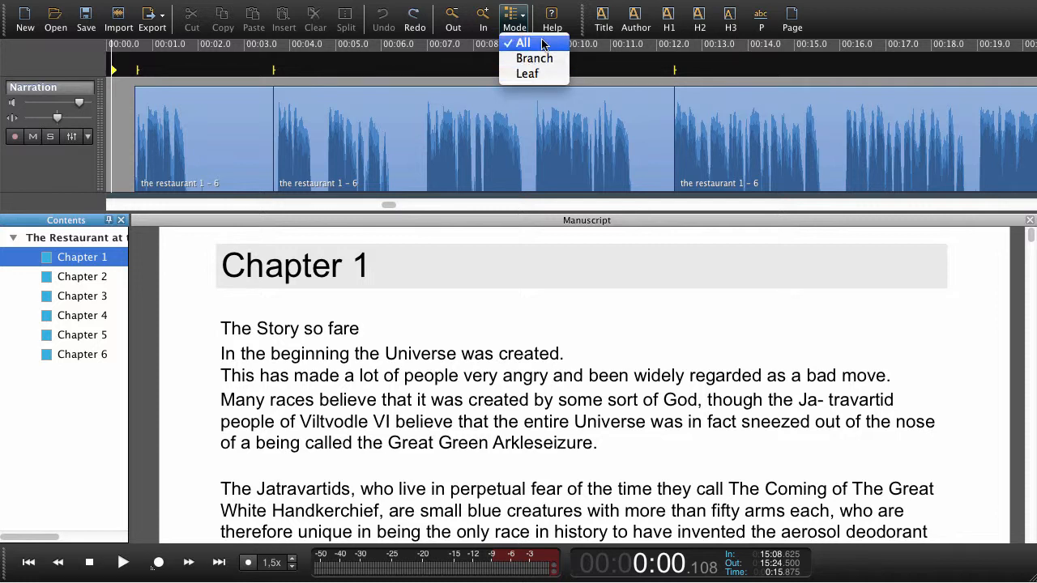
mouse_move(528, 73)
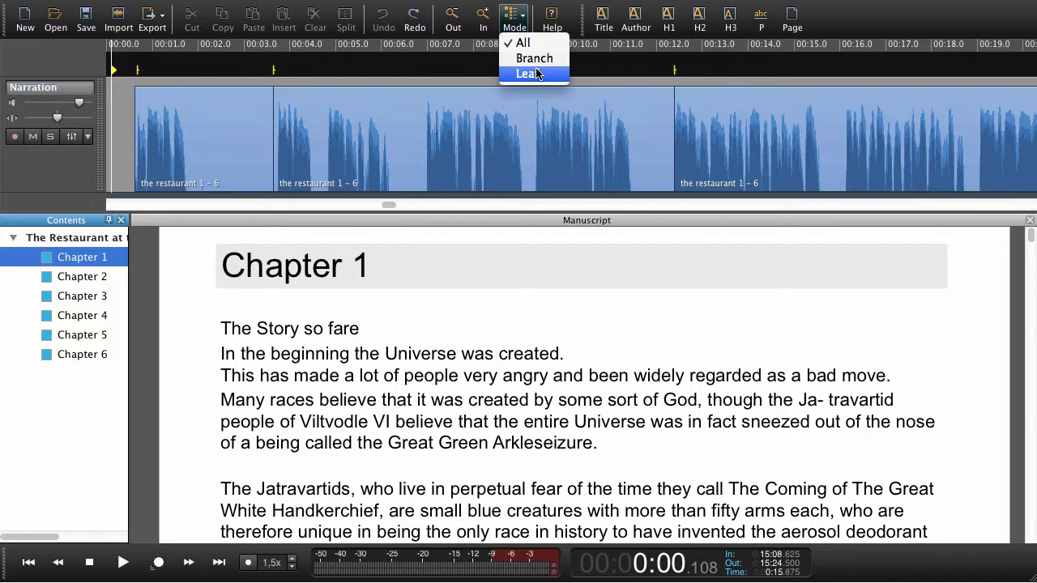
mouse_move(535, 42)
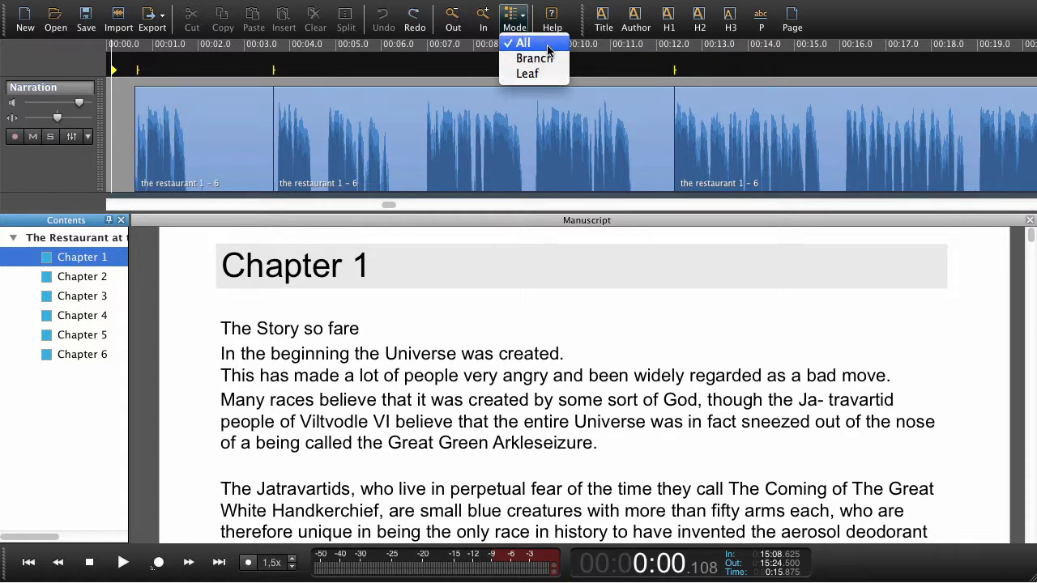
Choose All mode so every chapter's narration shows together on the timeline.
left_click(523, 42)
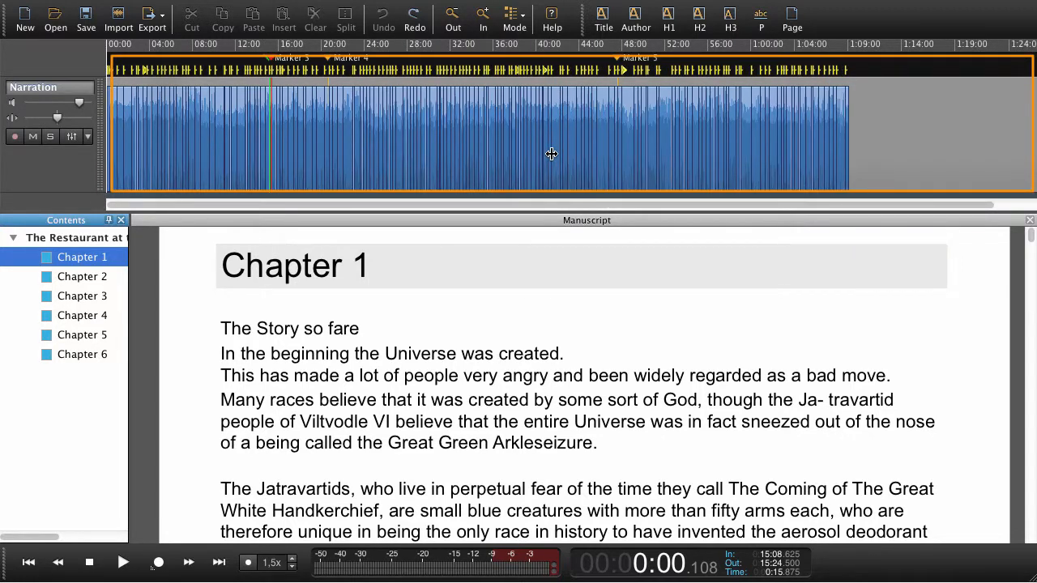
mouse_move(109, 99)
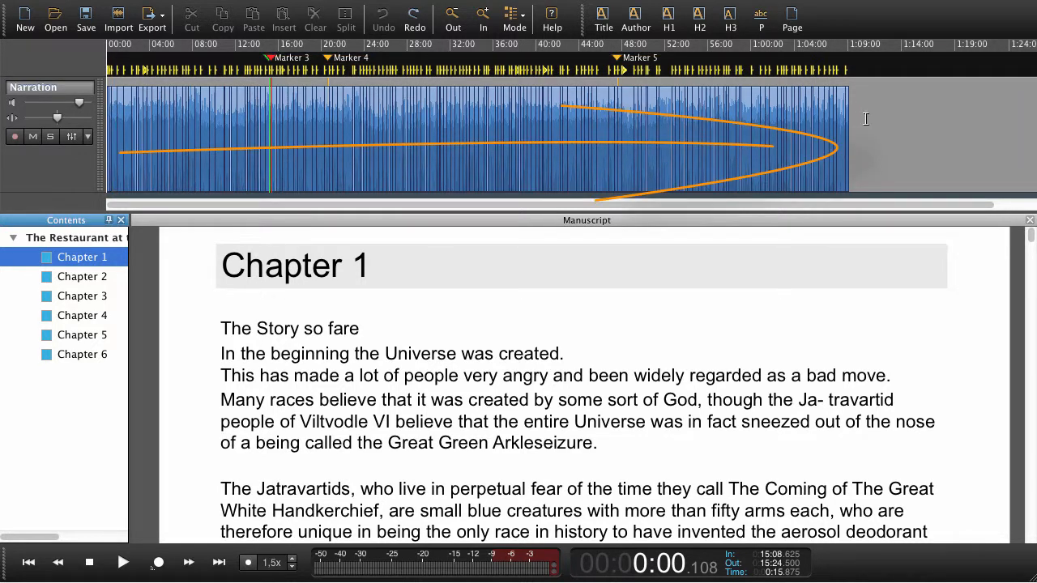
Switch to Leaf mode, view Chapters 2, 3 and 4 individually, then return to Chapter 1.
left_click(514, 16)
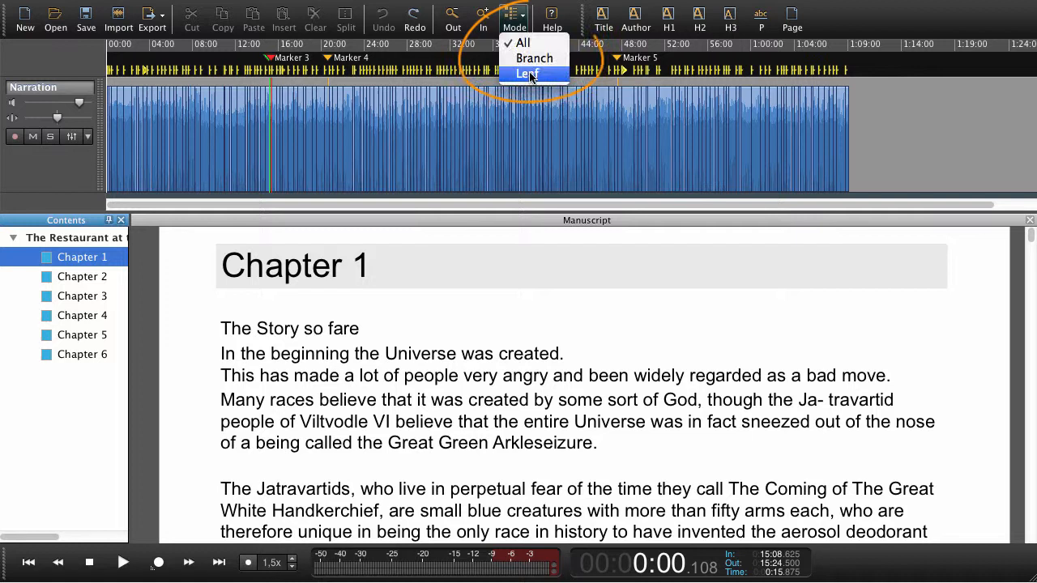
left_click(523, 74)
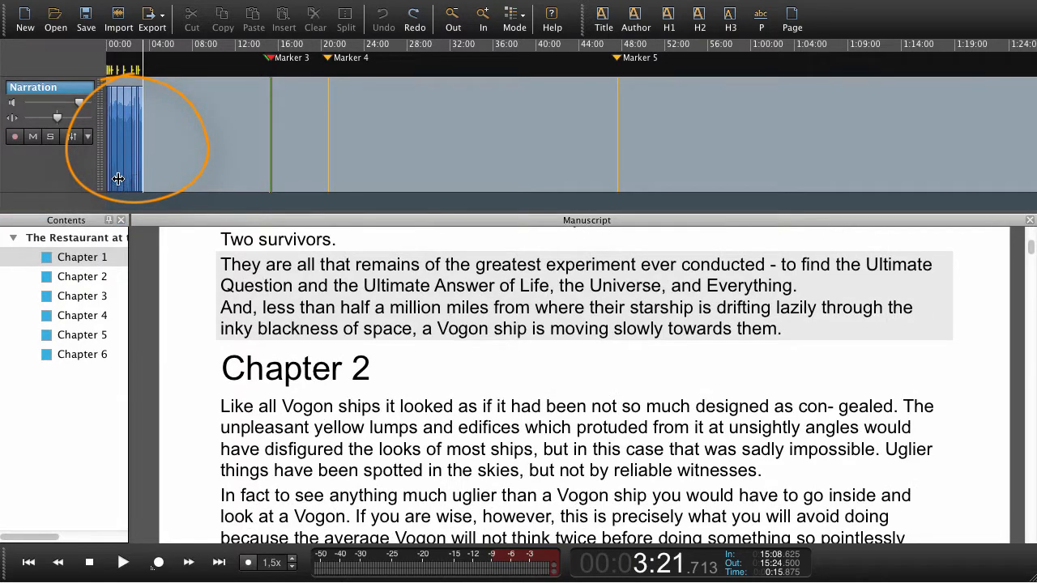
left_click(82, 276)
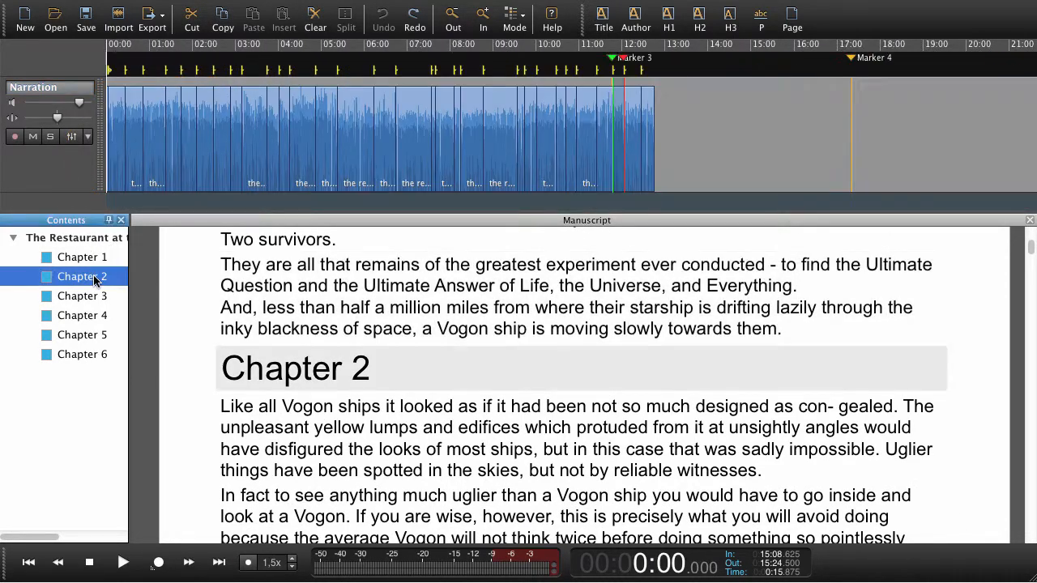
left_click(82, 296)
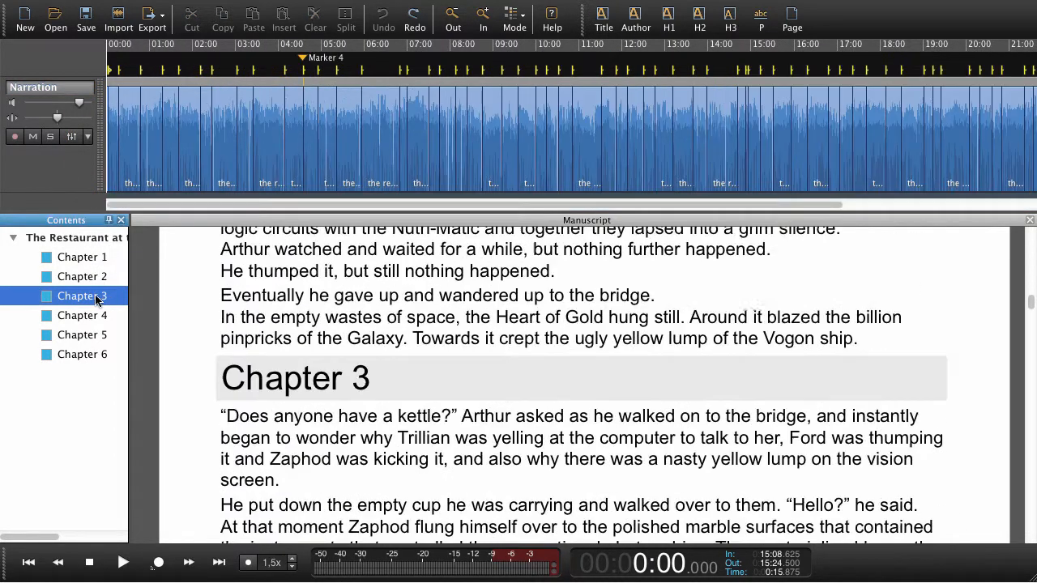
left_click(81, 315)
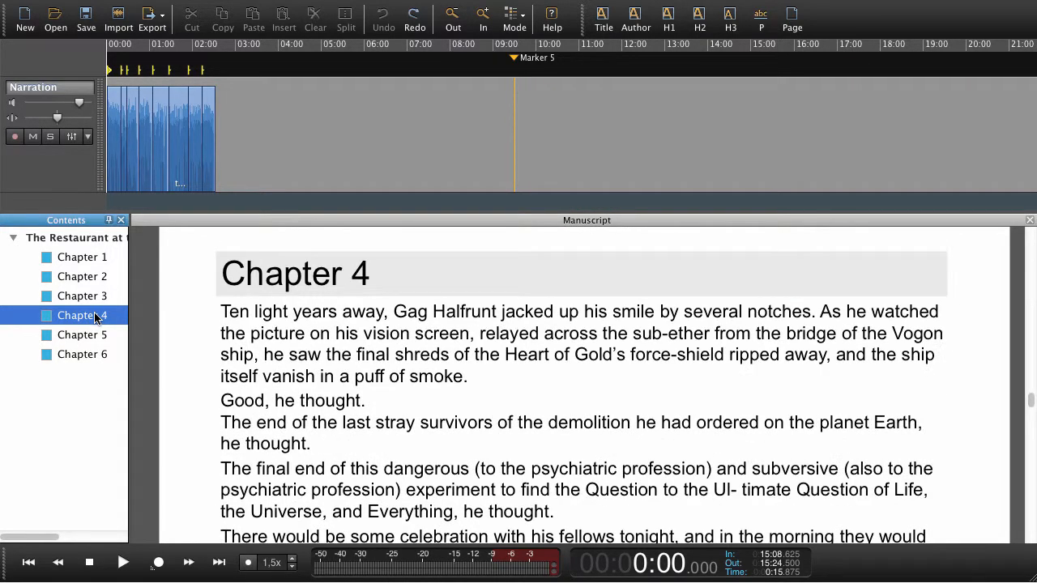
left_click(82, 256)
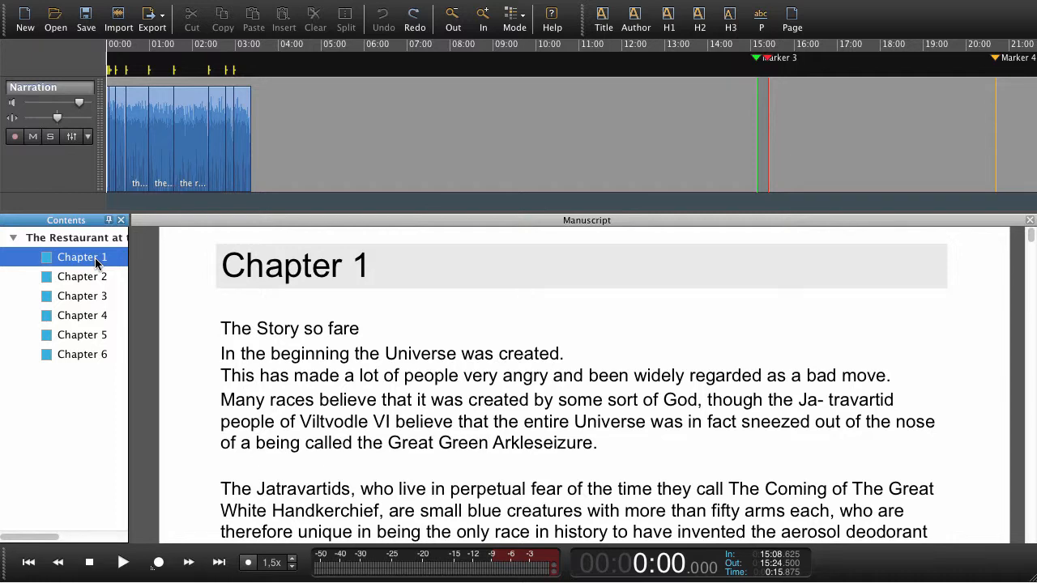
In Chapter 2, select the paragraph 'I'm going to need some help' and its clip at 11:46.
left_click(82, 276)
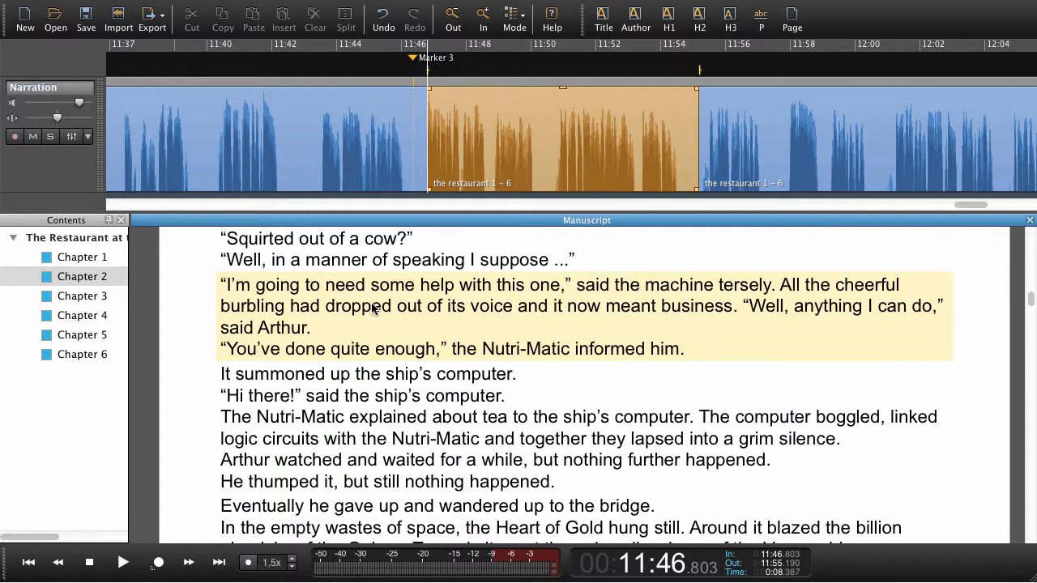
left_click(567, 316)
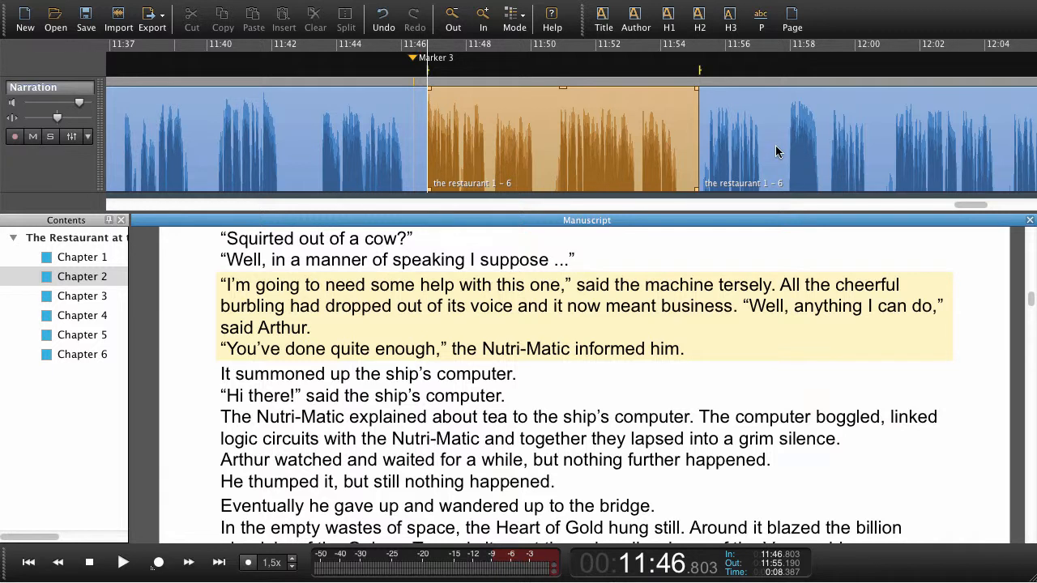
mouse_move(517, 142)
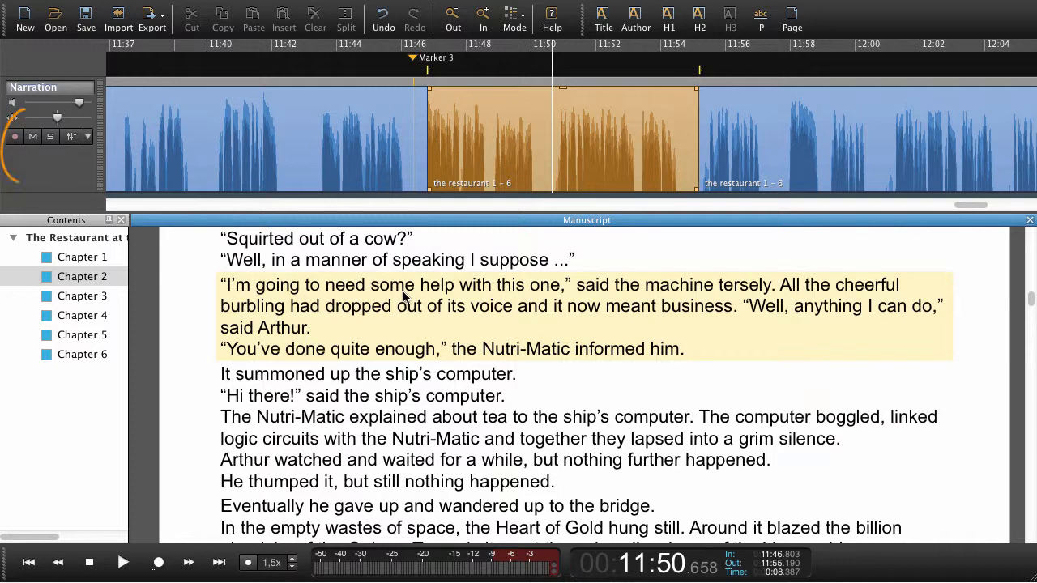
mouse_move(15, 136)
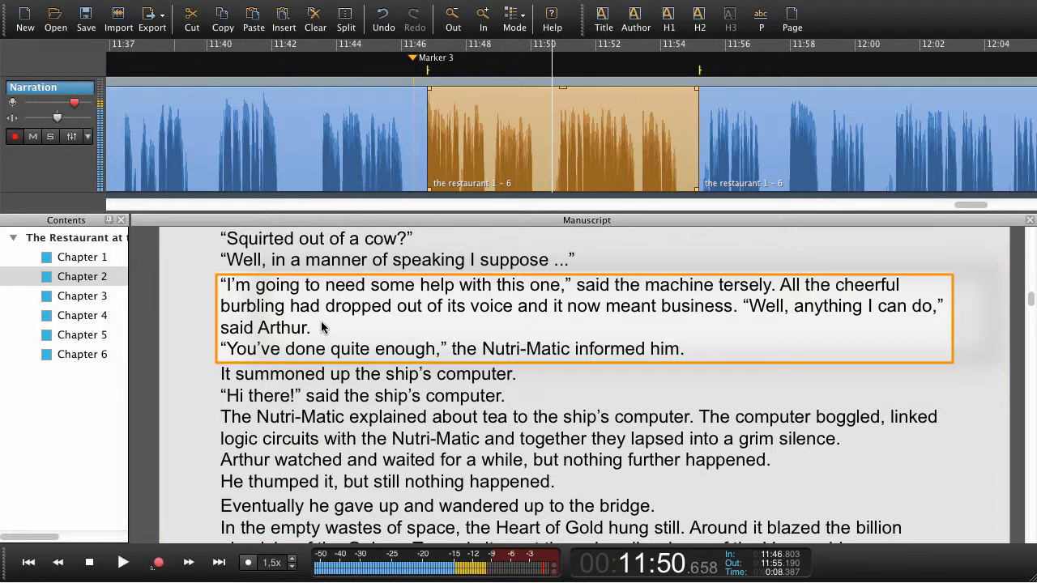
mouse_move(334, 310)
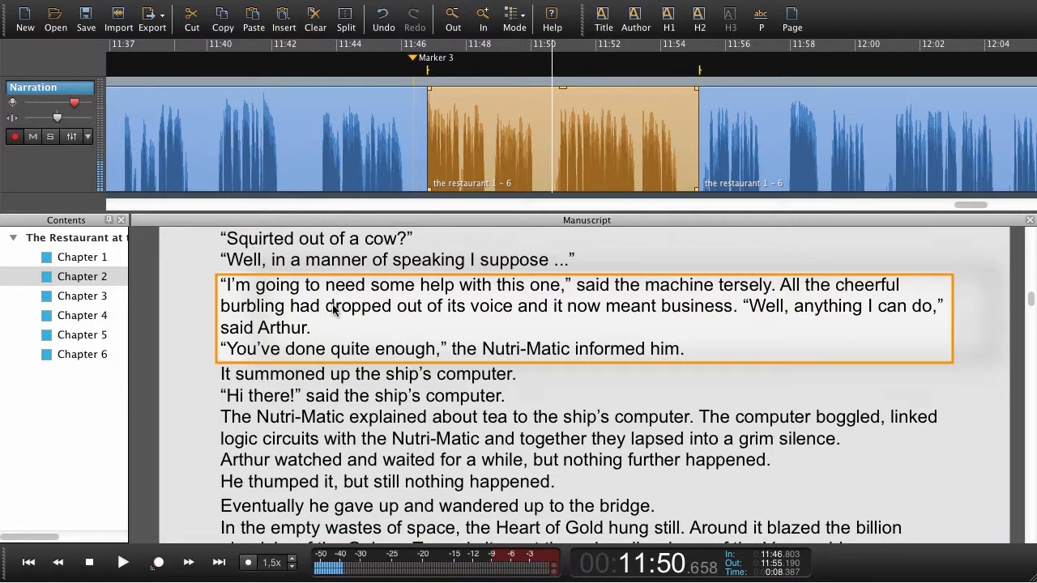
Use Record Selection to record a new narration take of the selected paragraph from 11:46.
right_click(332, 311)
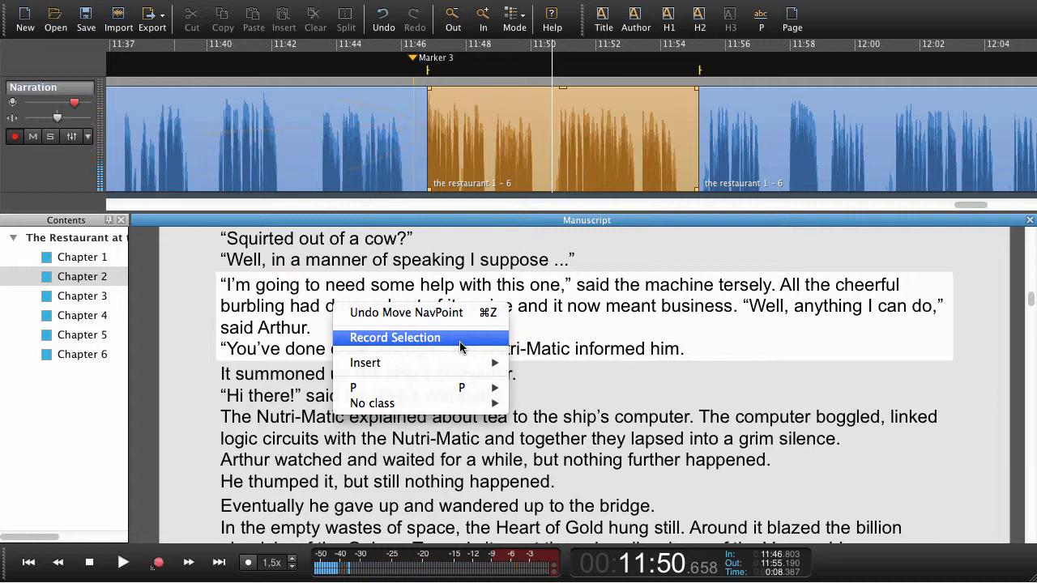
left_click(394, 337)
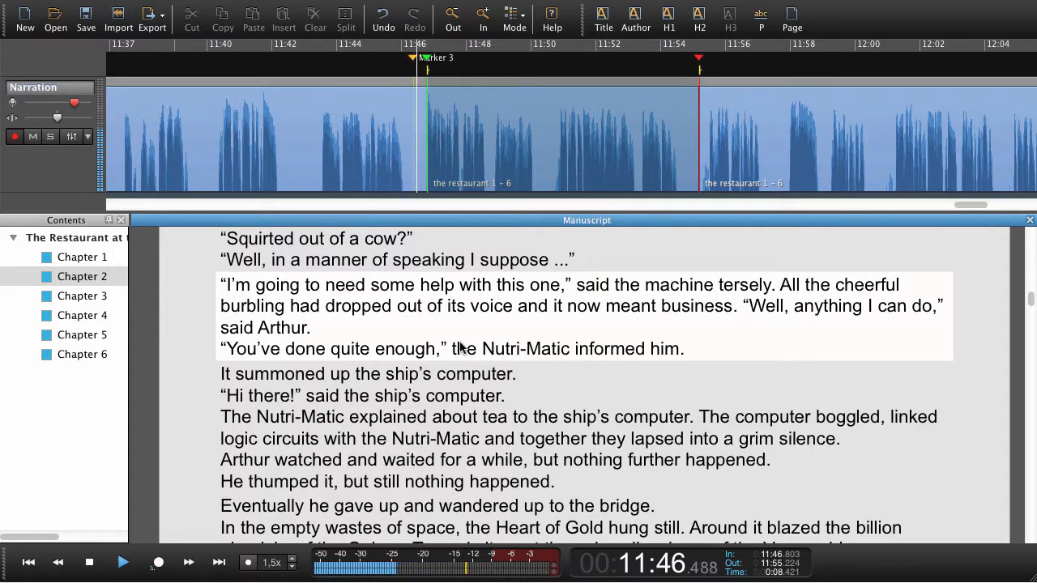
left_click(158, 562)
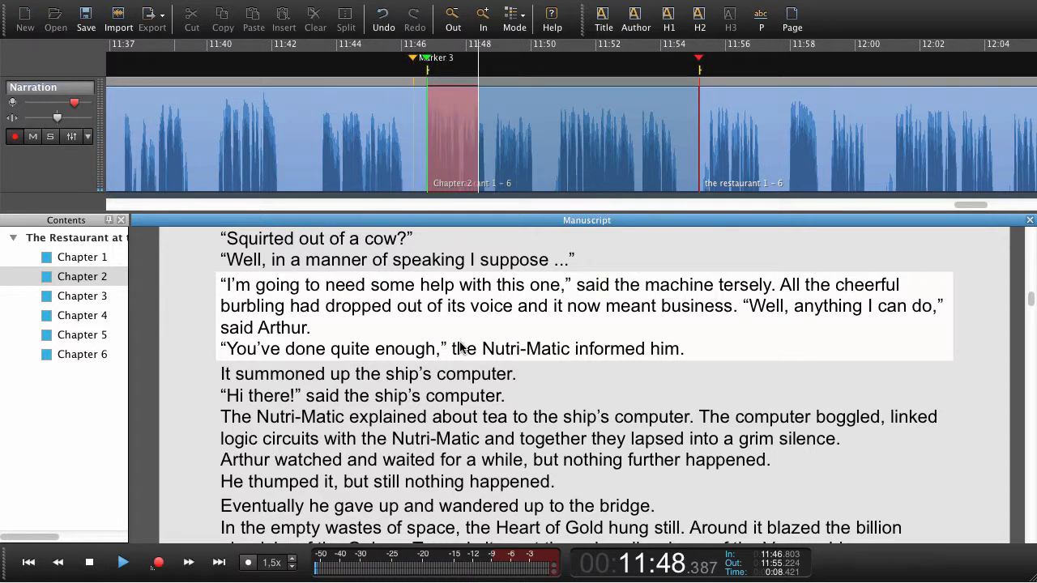
left_click(123, 561)
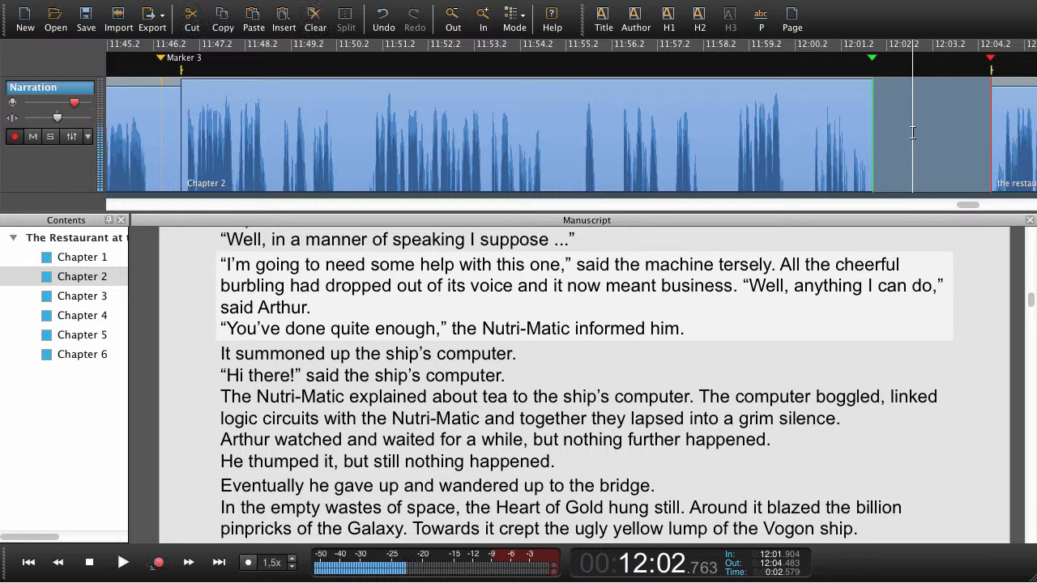
mouse_move(928, 128)
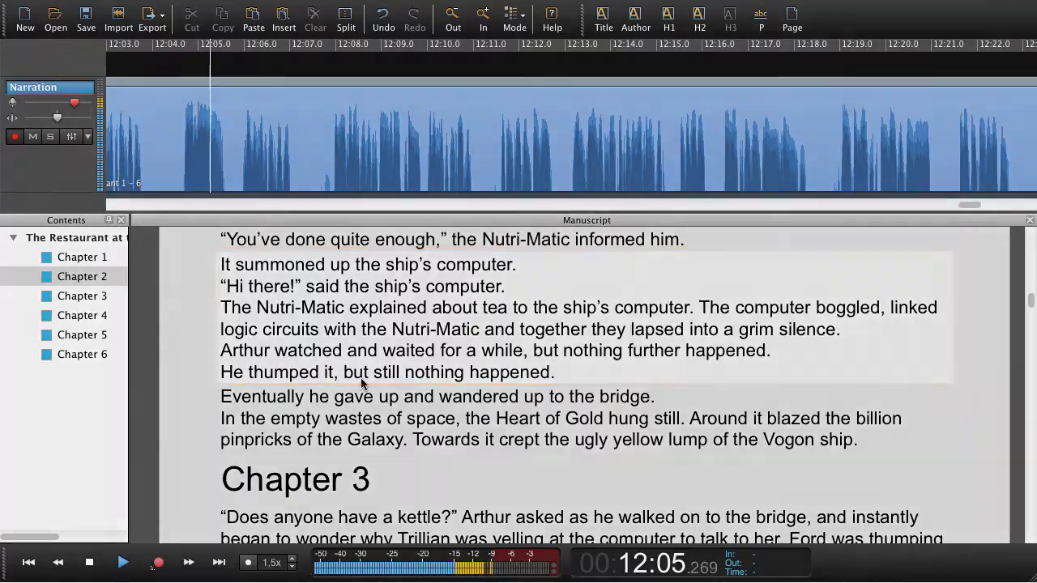
Delete Chapter 5's closing sentences starting 'What the hell, he thought'.
left_click(82, 334)
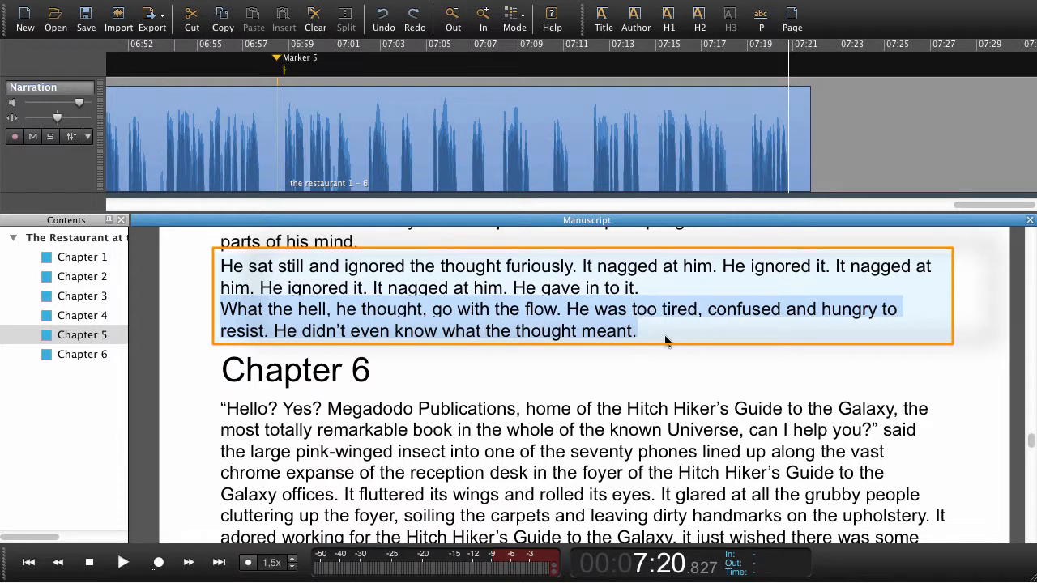
key("Delete")
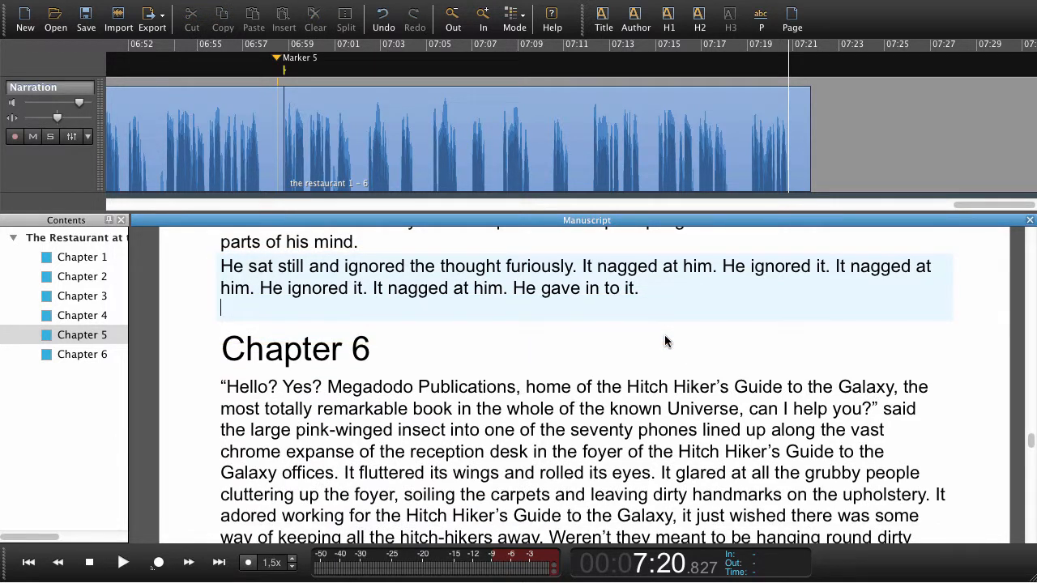
Clear the selection and bring up the All/Branch/Leaf mode choices again.
key("Escape")
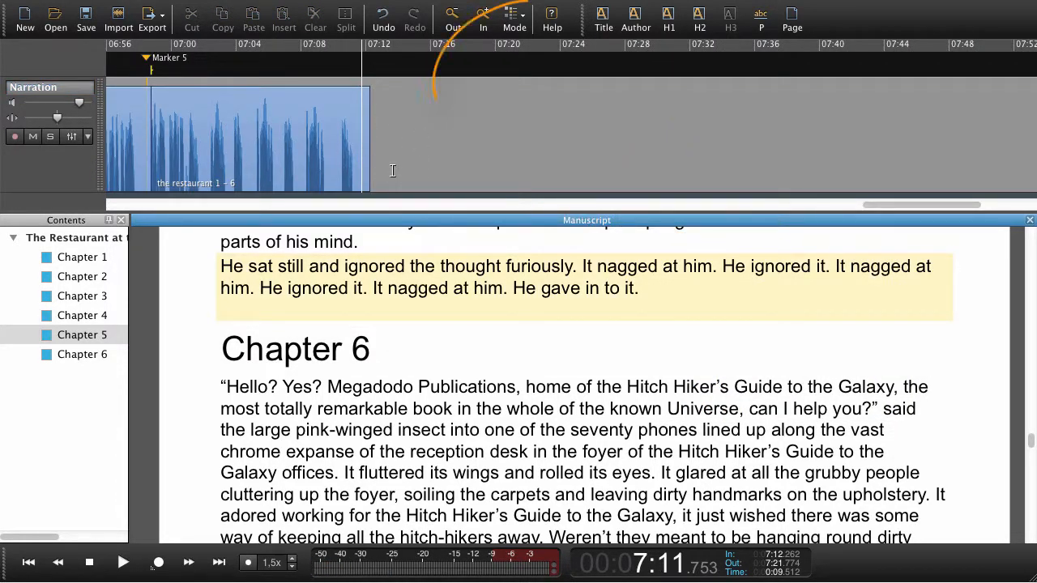
left_click(514, 17)
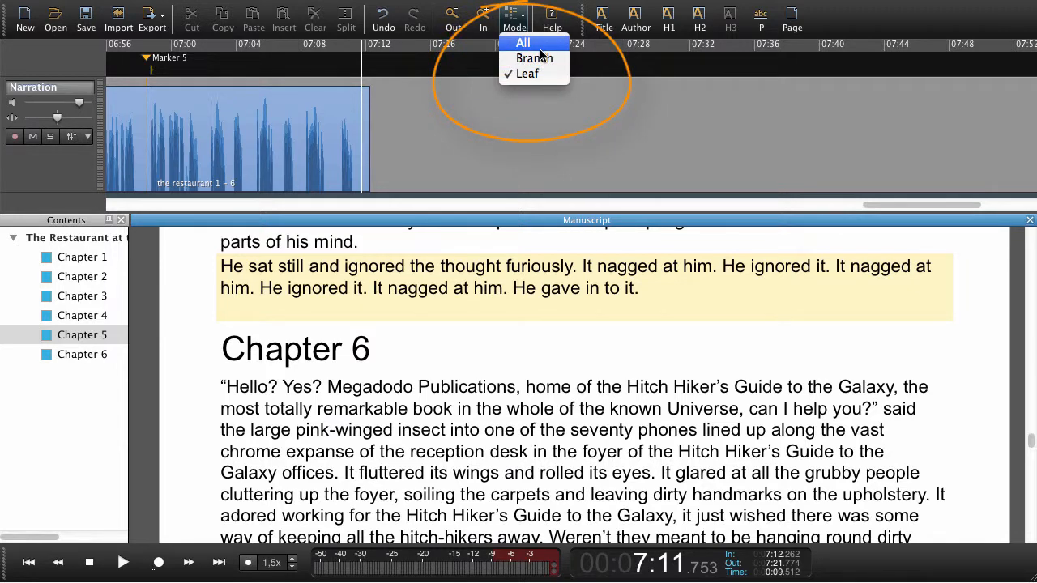